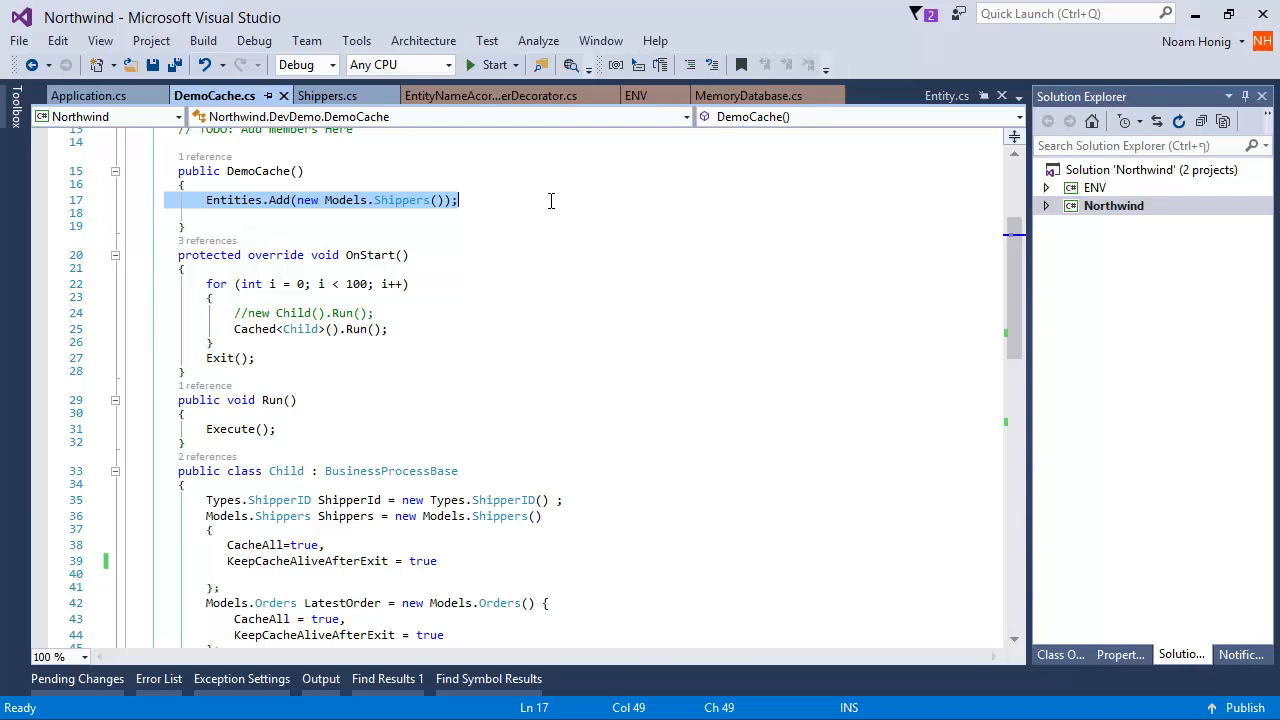
Expand OnStart() and +Child to see Child 649 ms over 100 calls, then close the report.
{"action": "scroll", "scroll_direction": "down", "scroll_amount": 3}
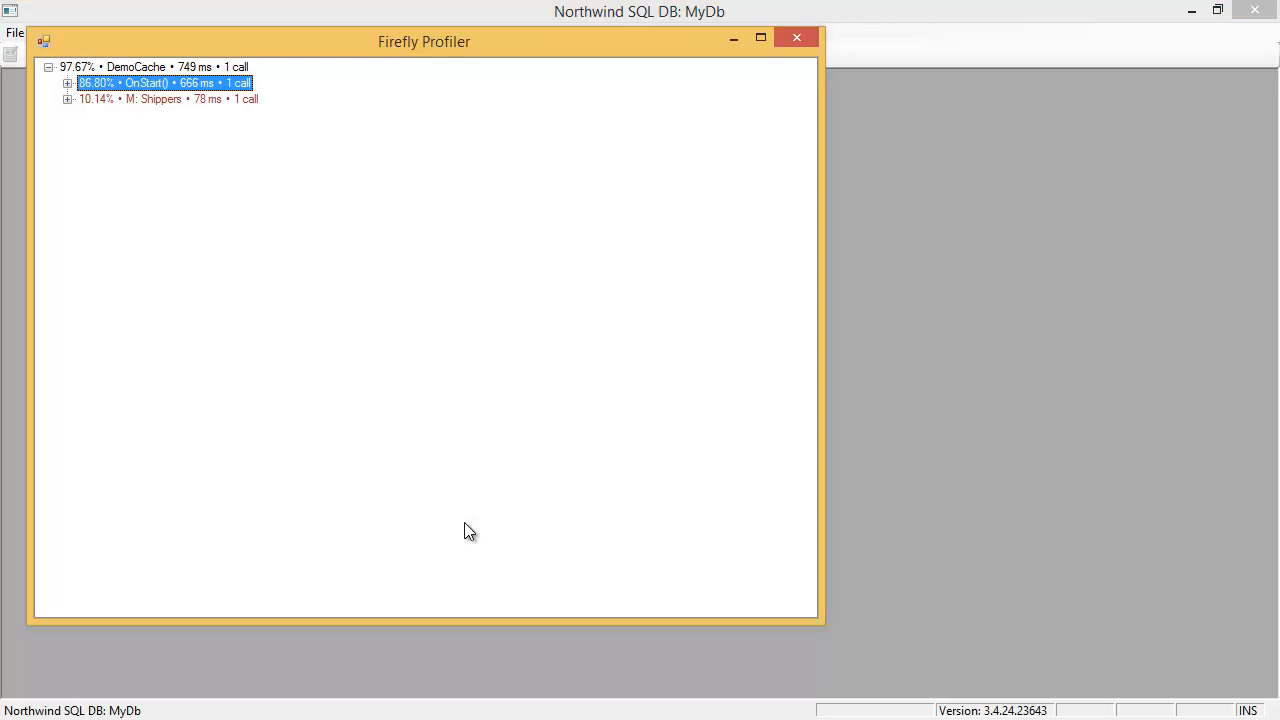
{"action": "left_click", "coordinate": [68, 83]}
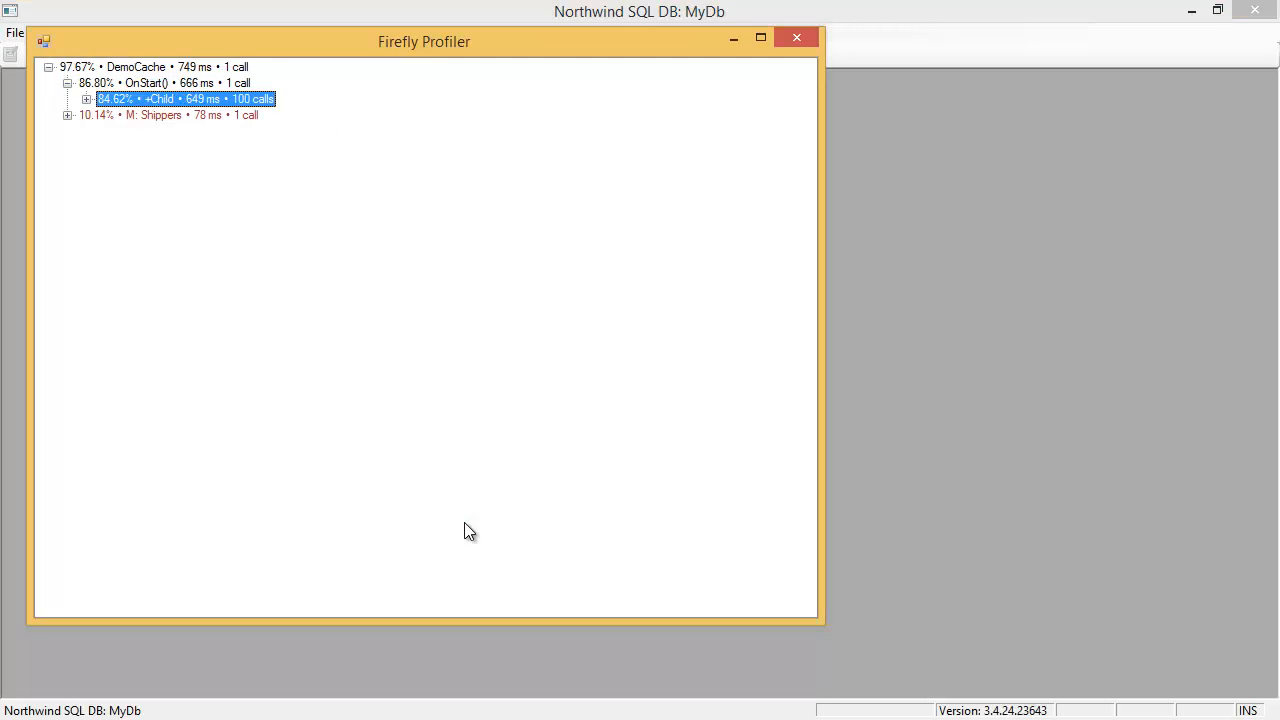
{"action": "left_click", "coordinate": [85, 98]}
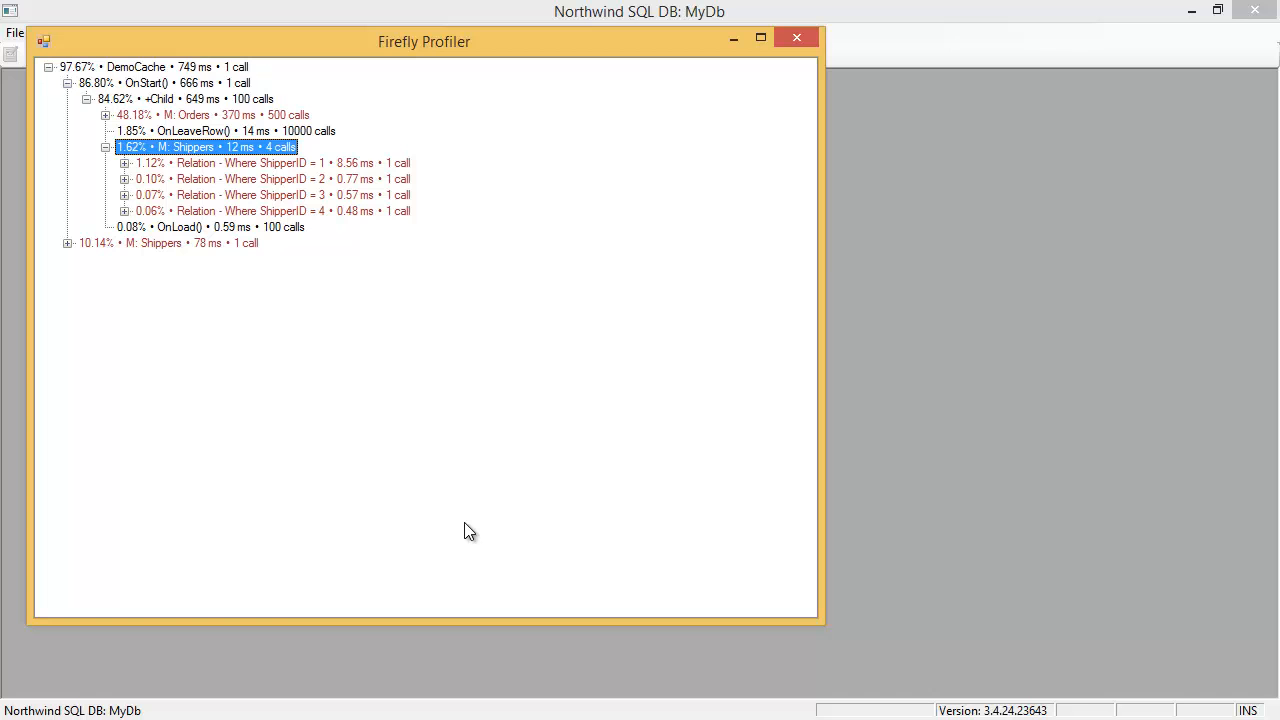
{"action": "left_click", "coordinate": [796, 37]}
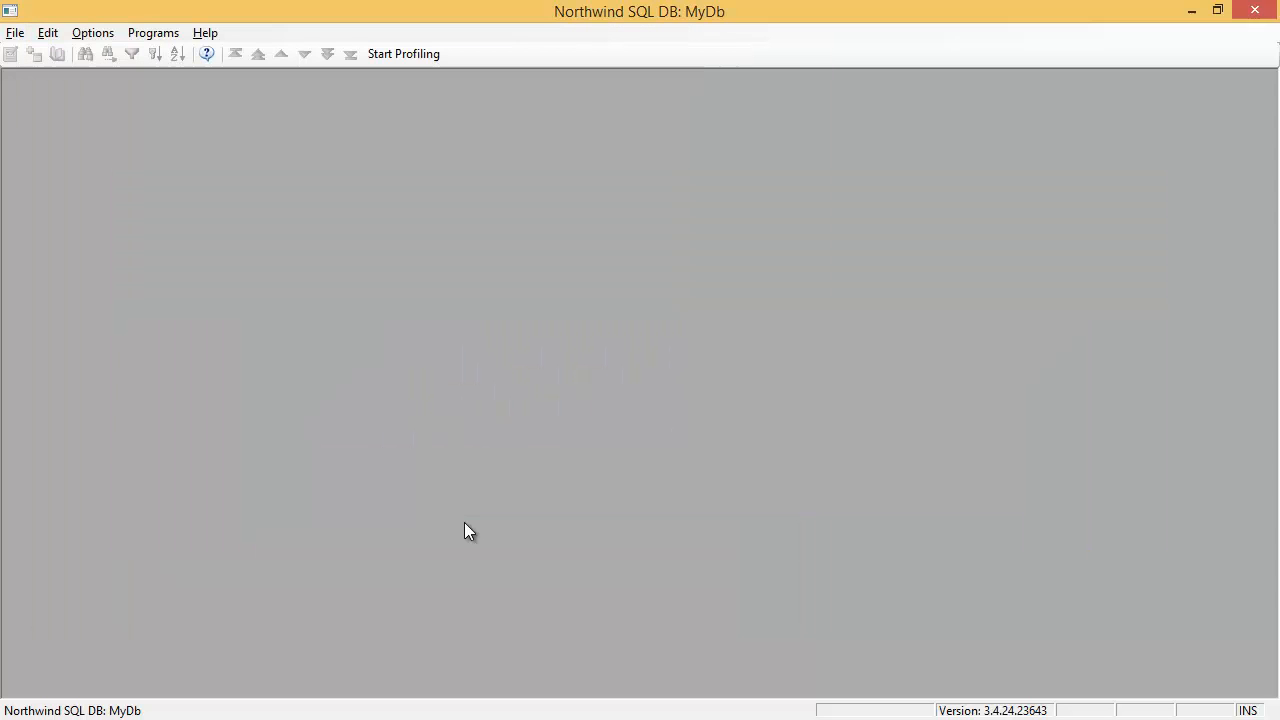
Start a new profiling session that runs the DemoCache program.
{"action": "left_click", "coordinate": [403, 54]}
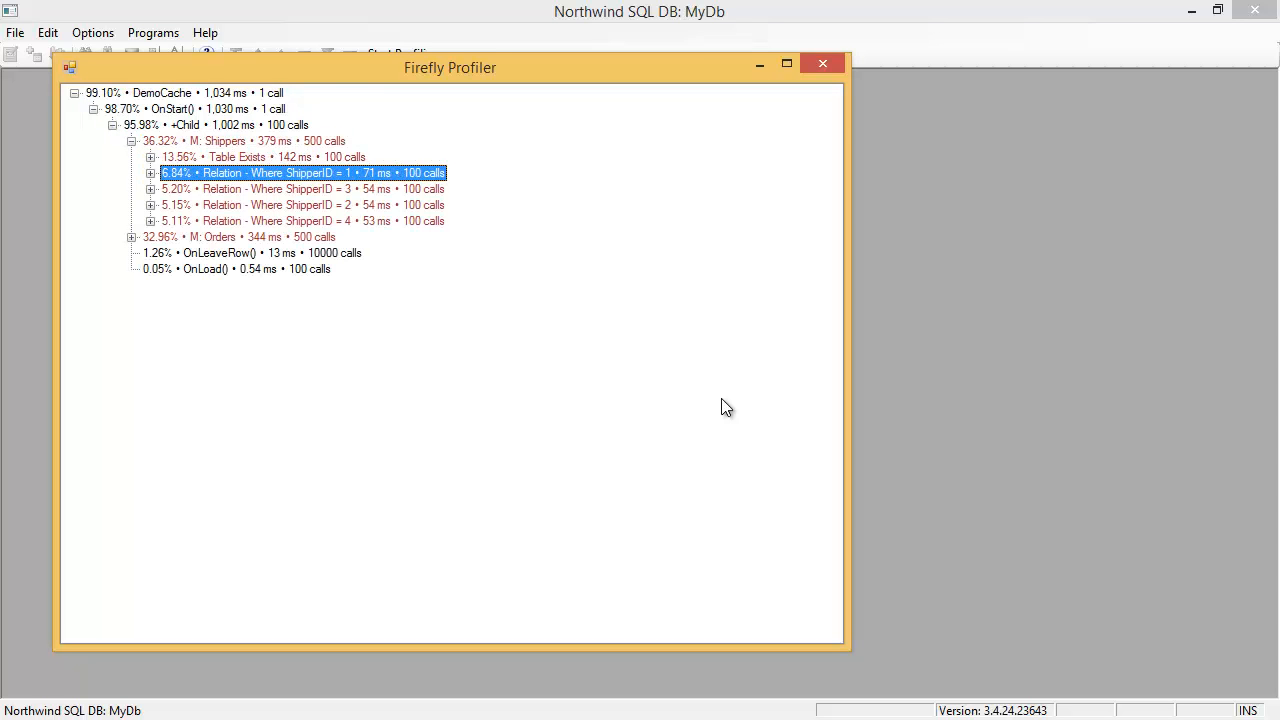
Expand the ShipperID = 1 relation to show SQLSingleRow 14 ms over 100 calls, then close its details.
{"action": "left_click", "coordinate": [149, 173]}
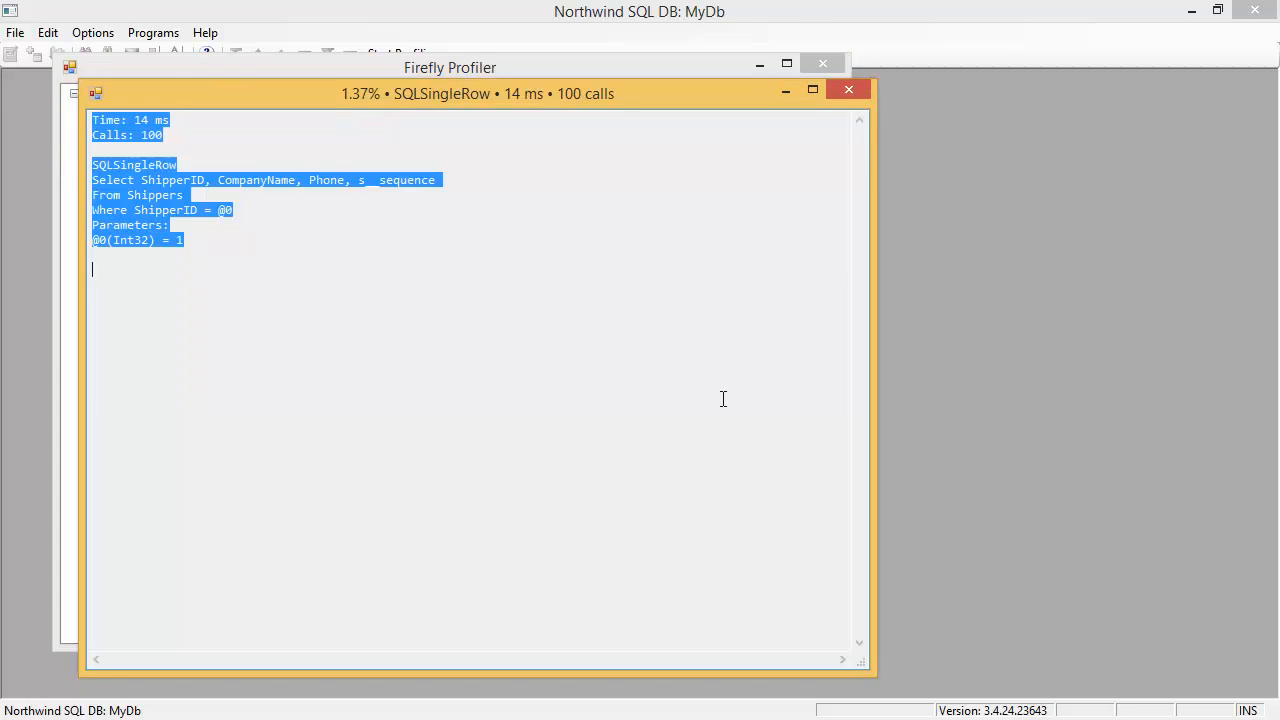
{"action": "left_click", "coordinate": [848, 89]}
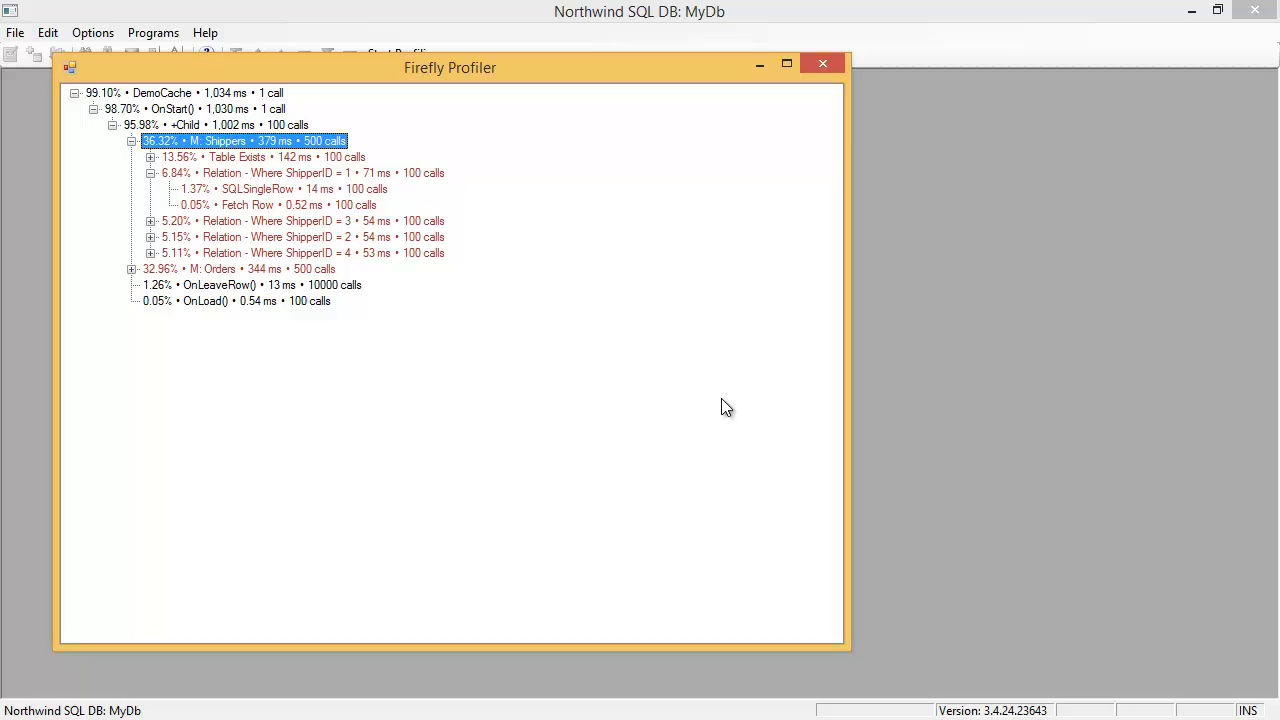
{"action": "mouse_move", "coordinate": [720, 240]}
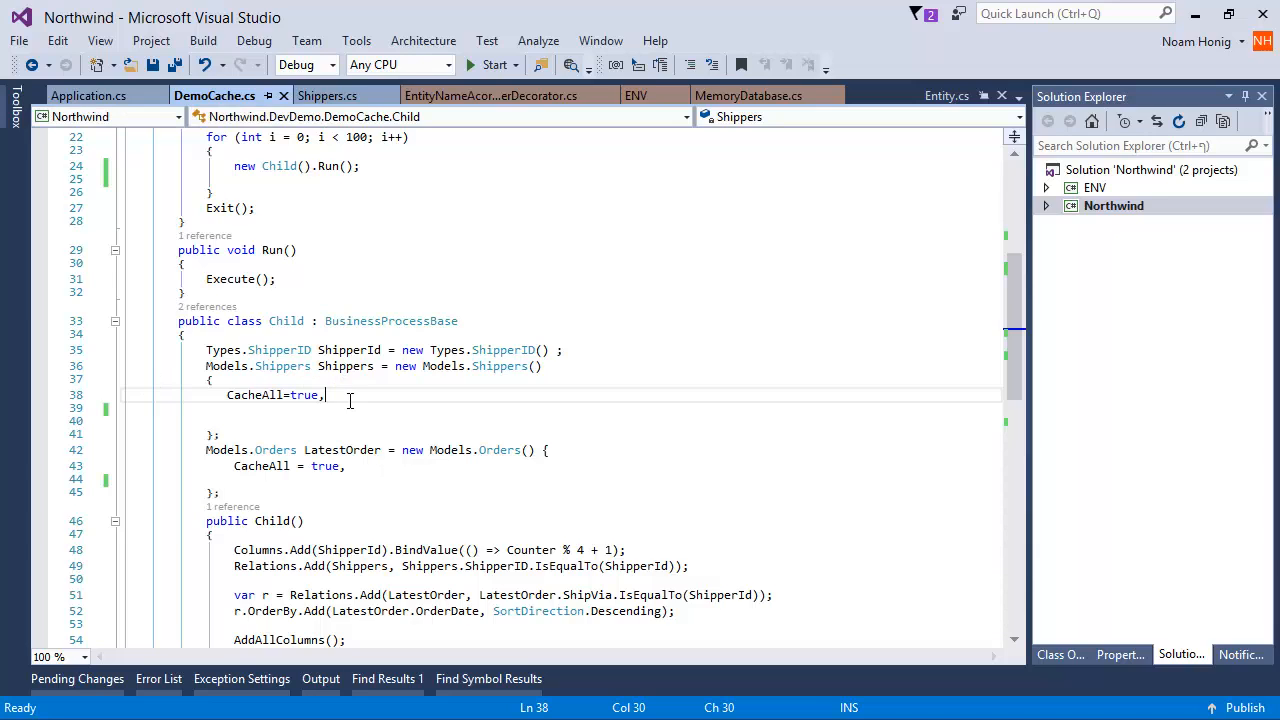
Add InMemory = InMemoryScope.Shared to the Shippers initializer and run the program for profiling.
{"action": "type", "text": "inme"}
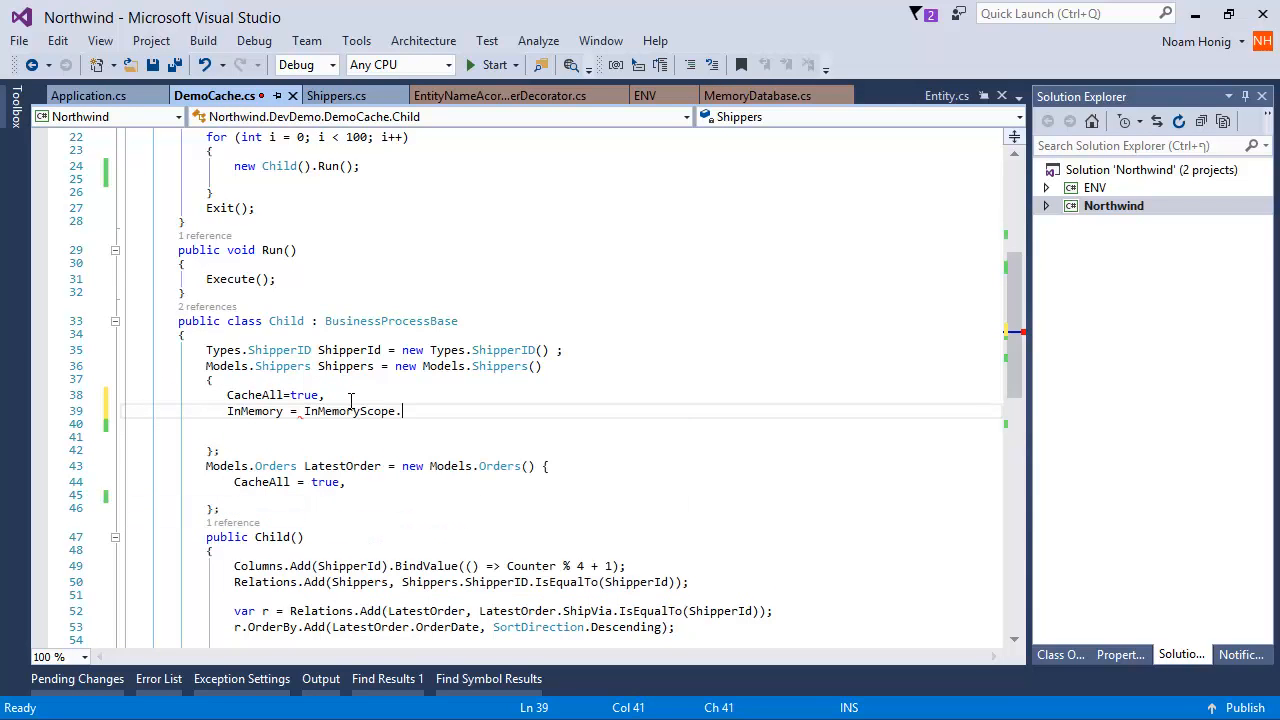
{"action": "type", "text": "."}
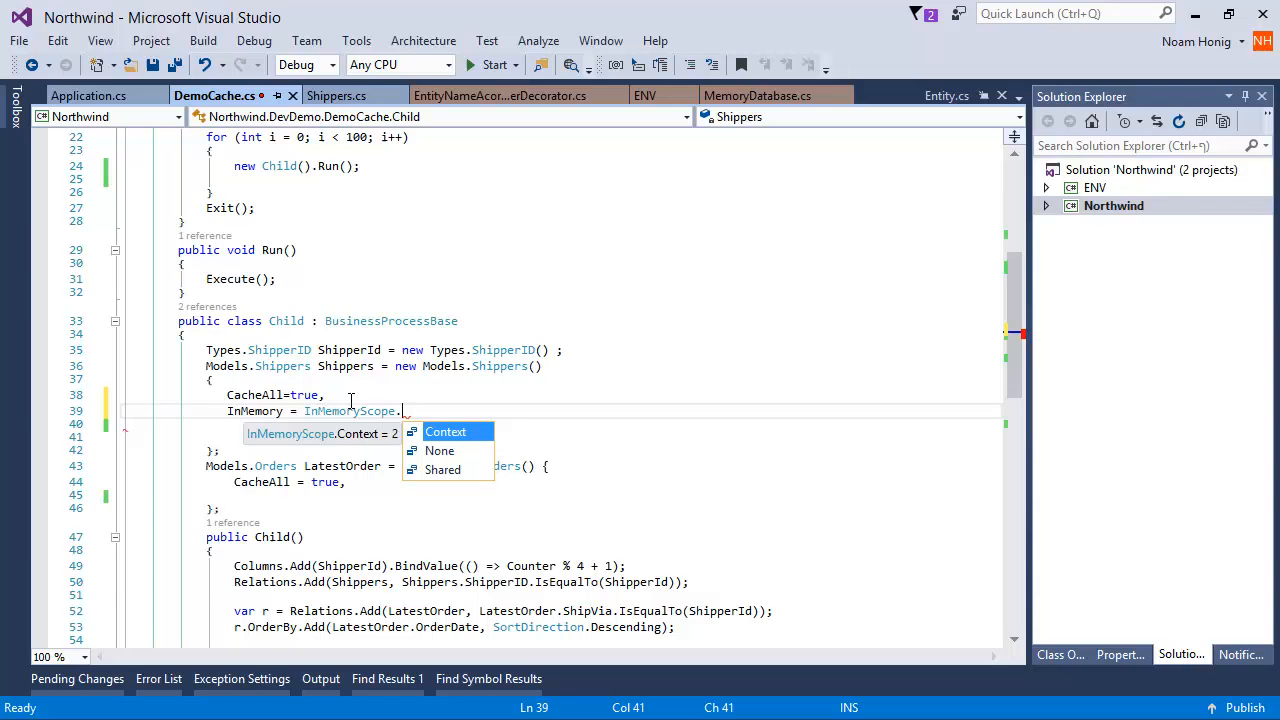
{"action": "type", "text": "Shared"}
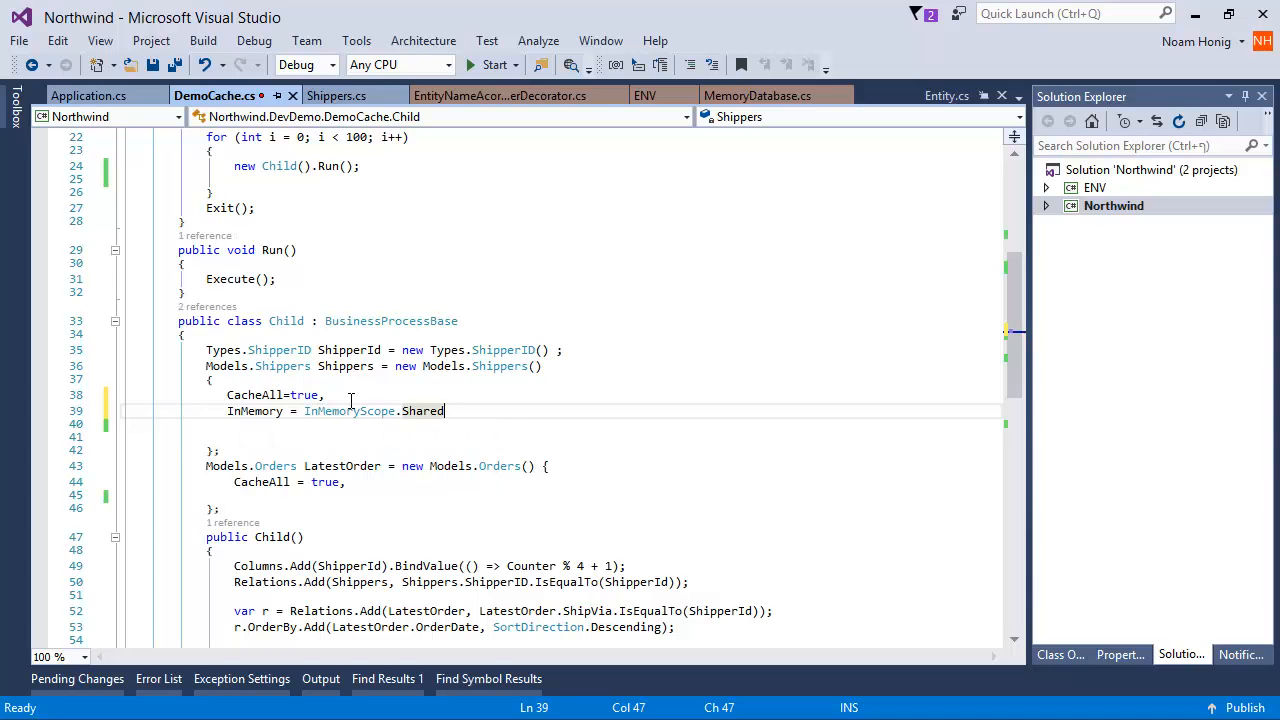
{"action": "left_click", "coordinate": [350, 411]}
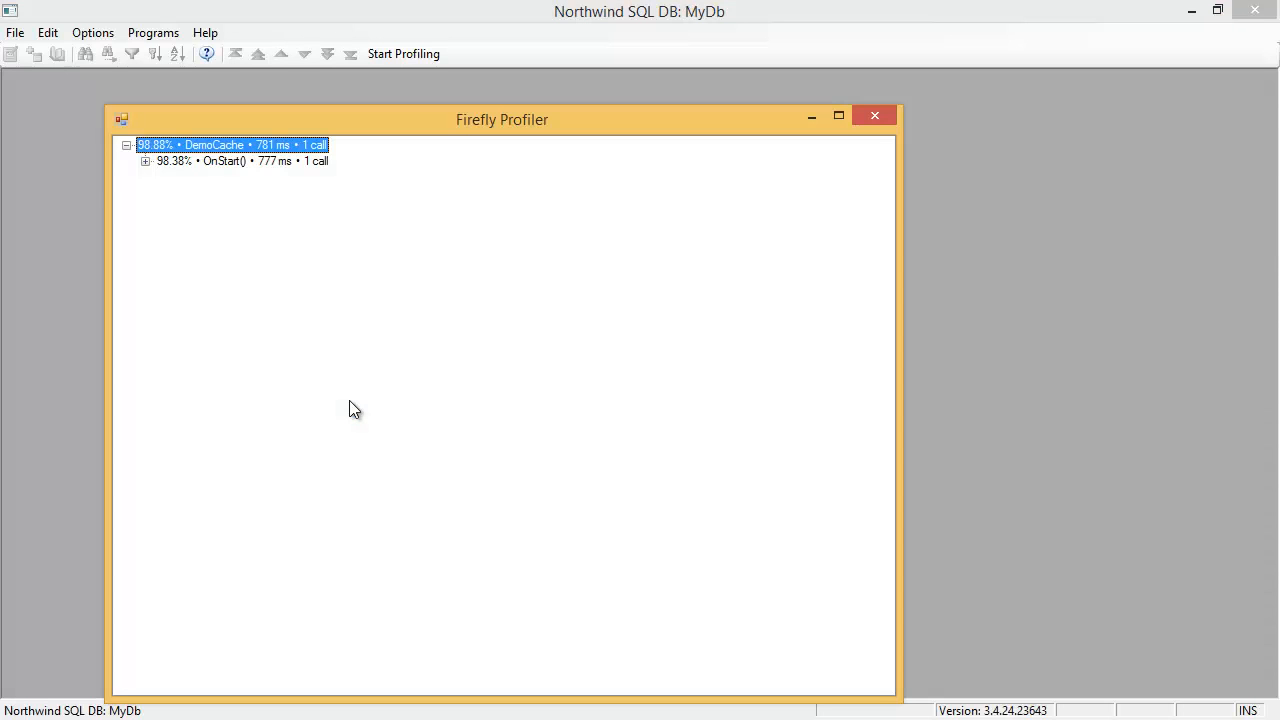
Expand DemoCache, inspect the single SQL call under Shippers and the ShipperID = 1 relation load.
{"action": "left_click", "coordinate": [145, 161]}
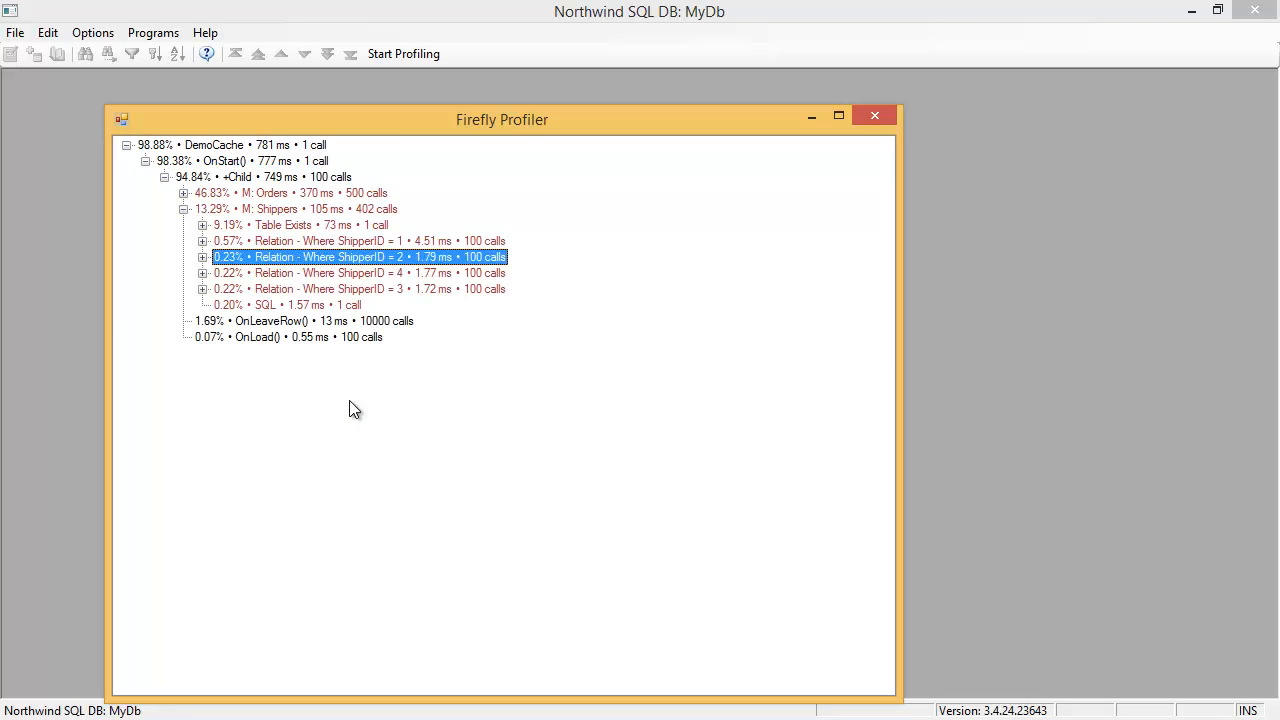
{"action": "left_click", "coordinate": [289, 304]}
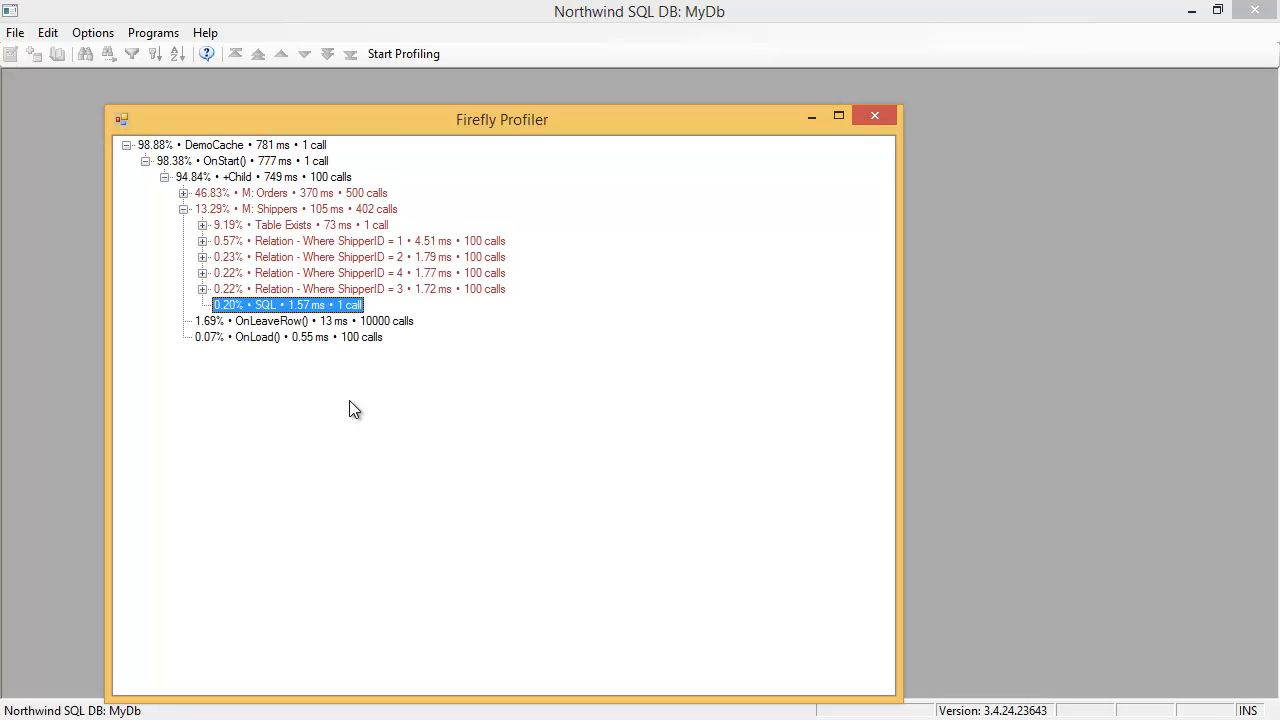
{"action": "double_click", "coordinate": [287, 304]}
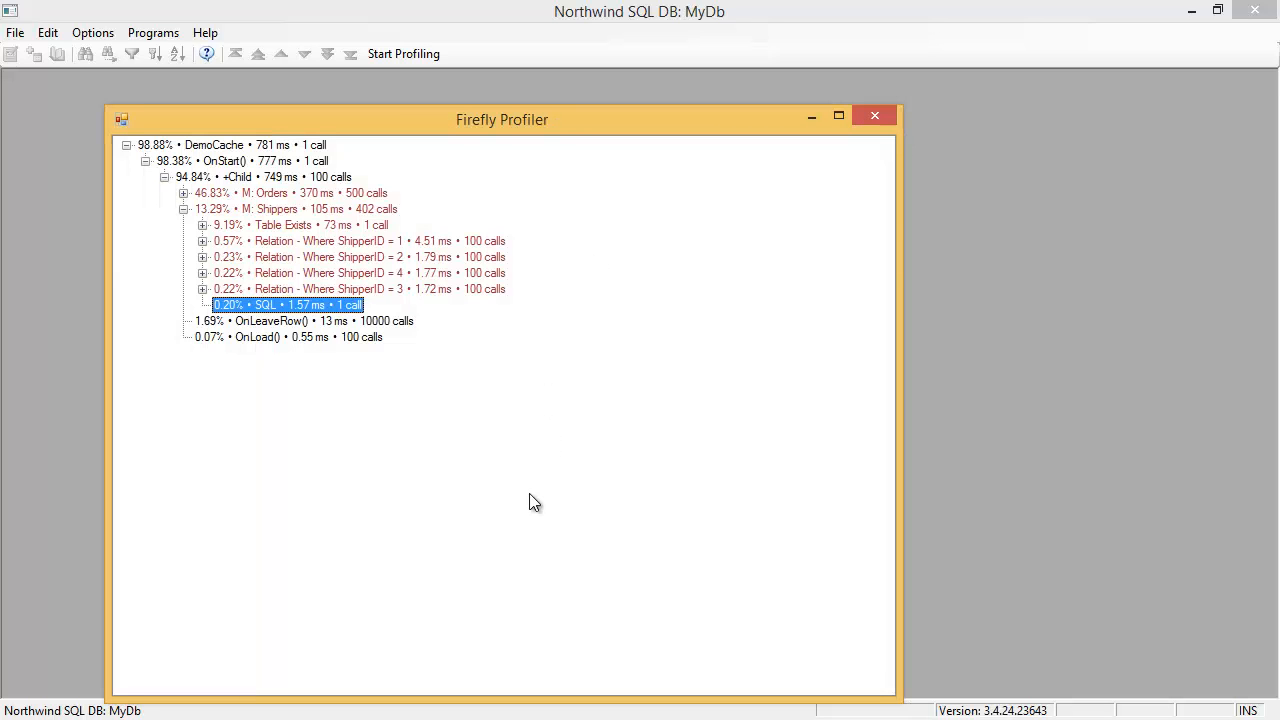
{"action": "left_click", "coordinate": [350, 240]}
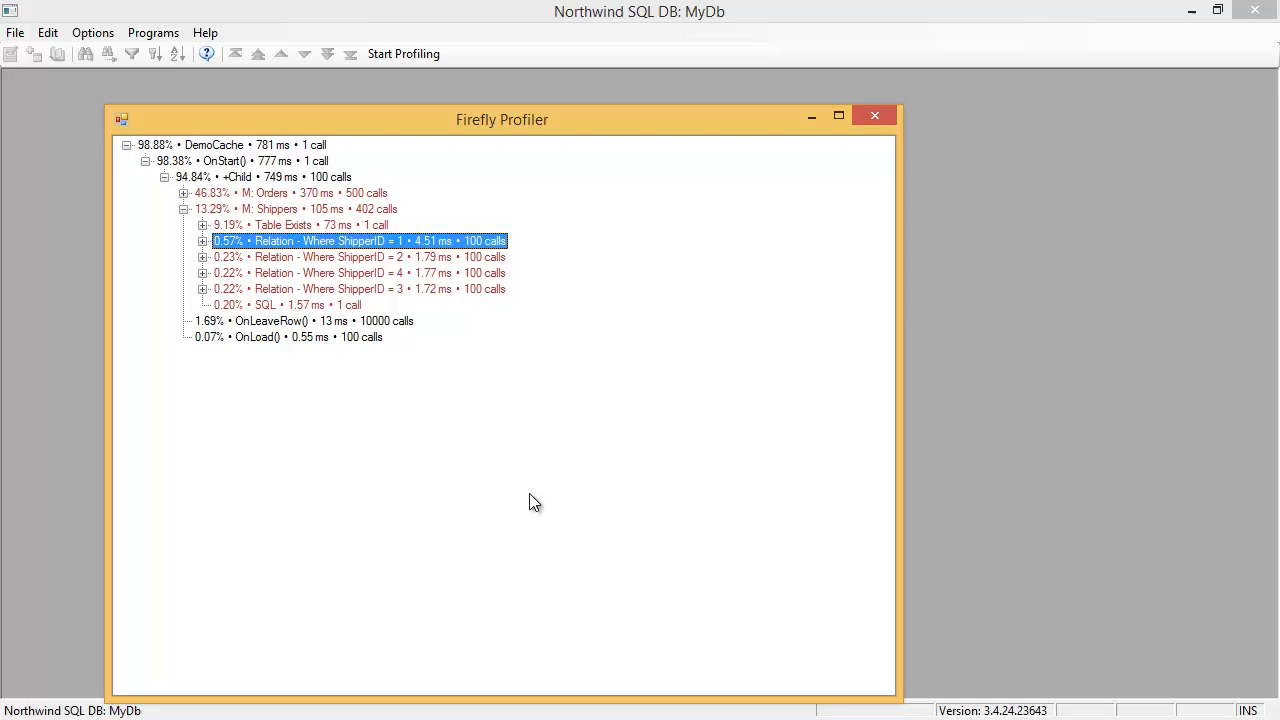
{"action": "left_click", "coordinate": [202, 240]}
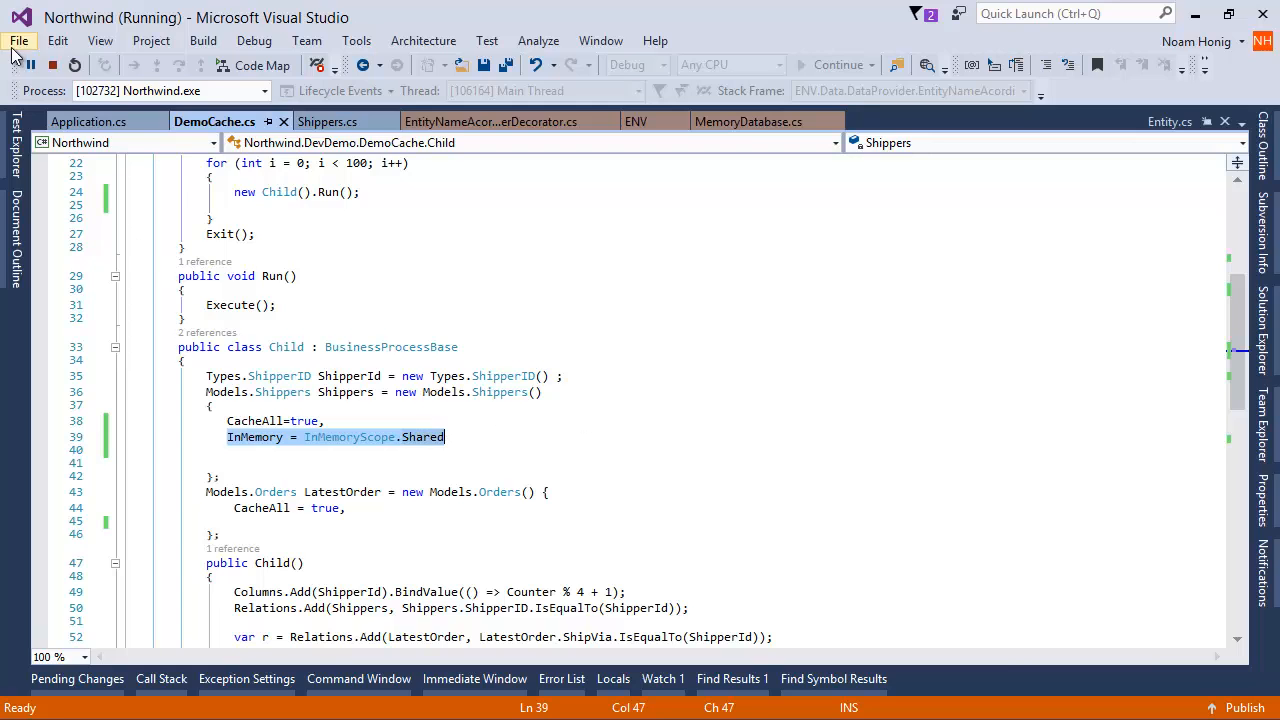
Stop the running Northwind application and open Shippers.cs from the Models folder.
{"action": "left_click", "coordinate": [52, 64]}
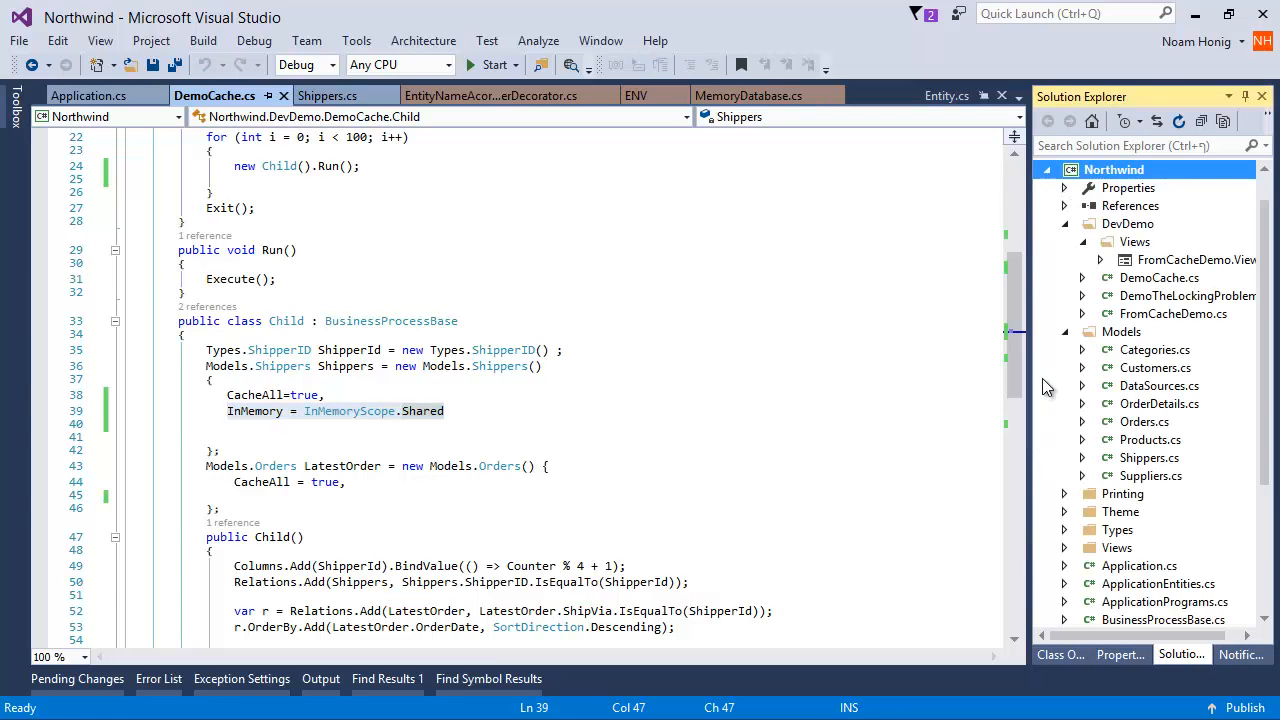
{"action": "left_click", "coordinate": [331, 95]}
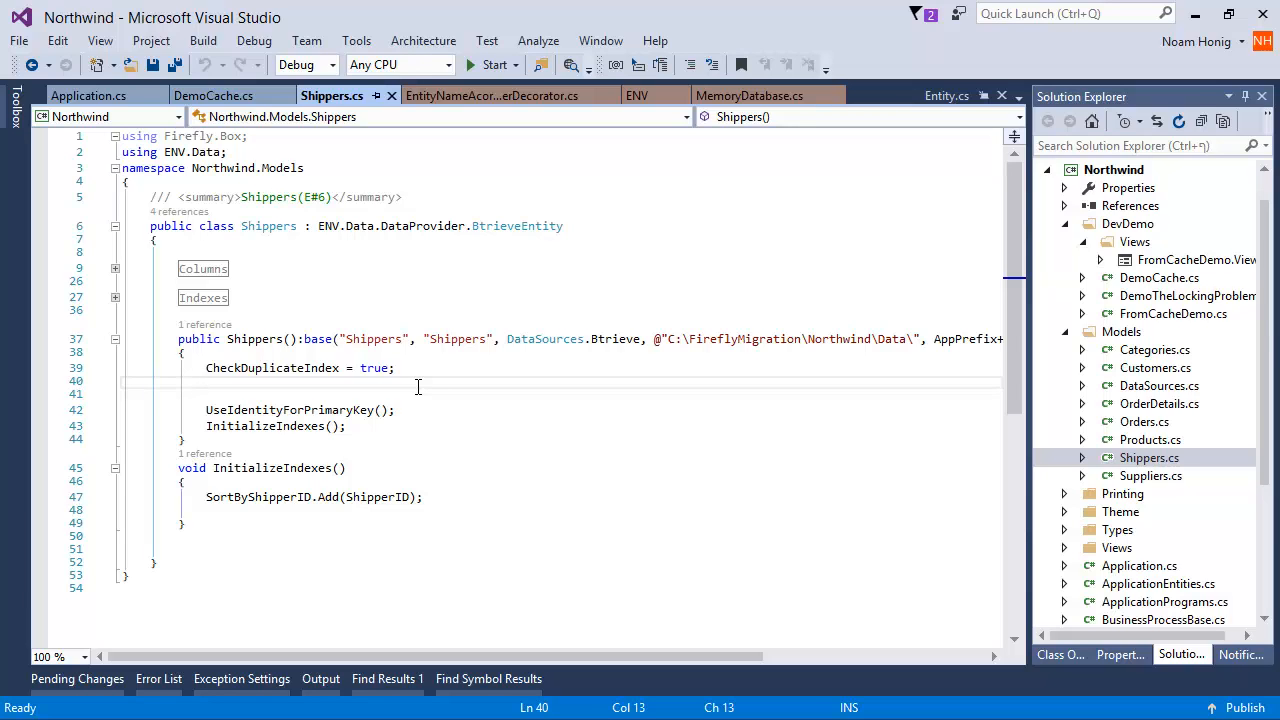
Switch back from Shippers.cs to the DemoCache.cs code.
{"action": "left_click", "coordinate": [213, 95]}
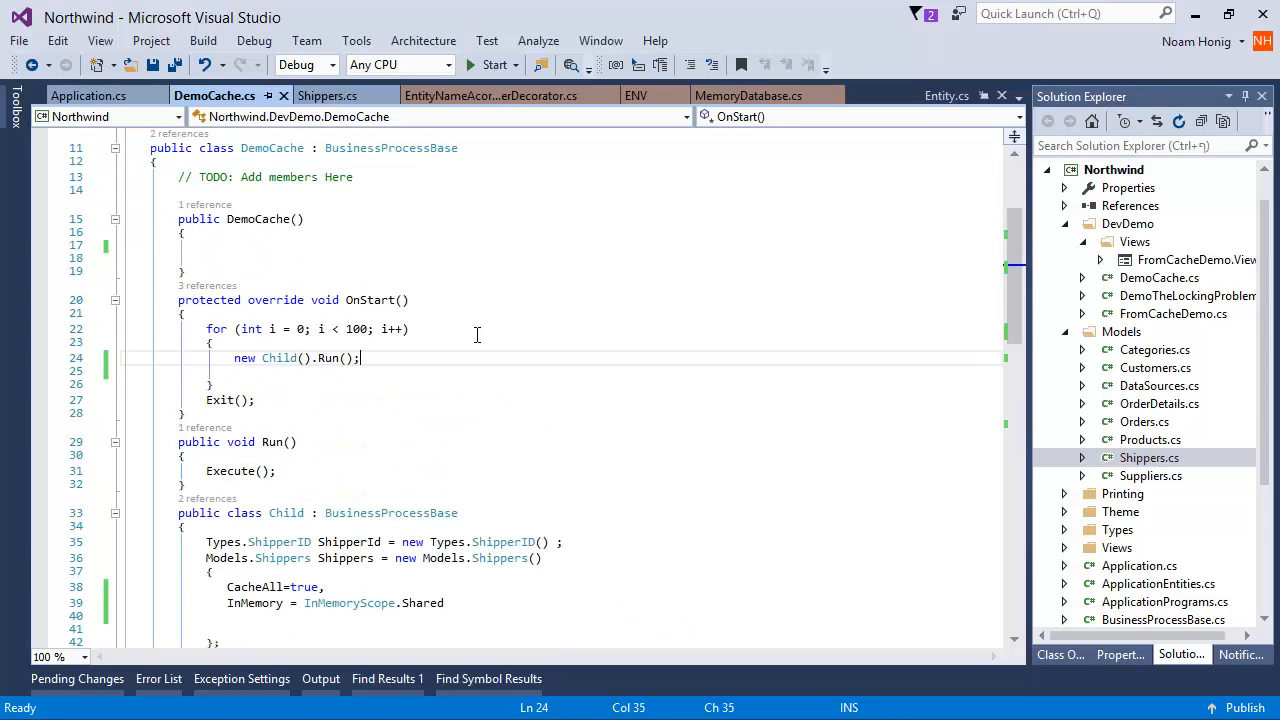
Add new Models.Shippers() { InMemory = InMemoryScope.Shared }.ClearInMemoryData(); after the Child run.
{"action": "type", "text": "new"}
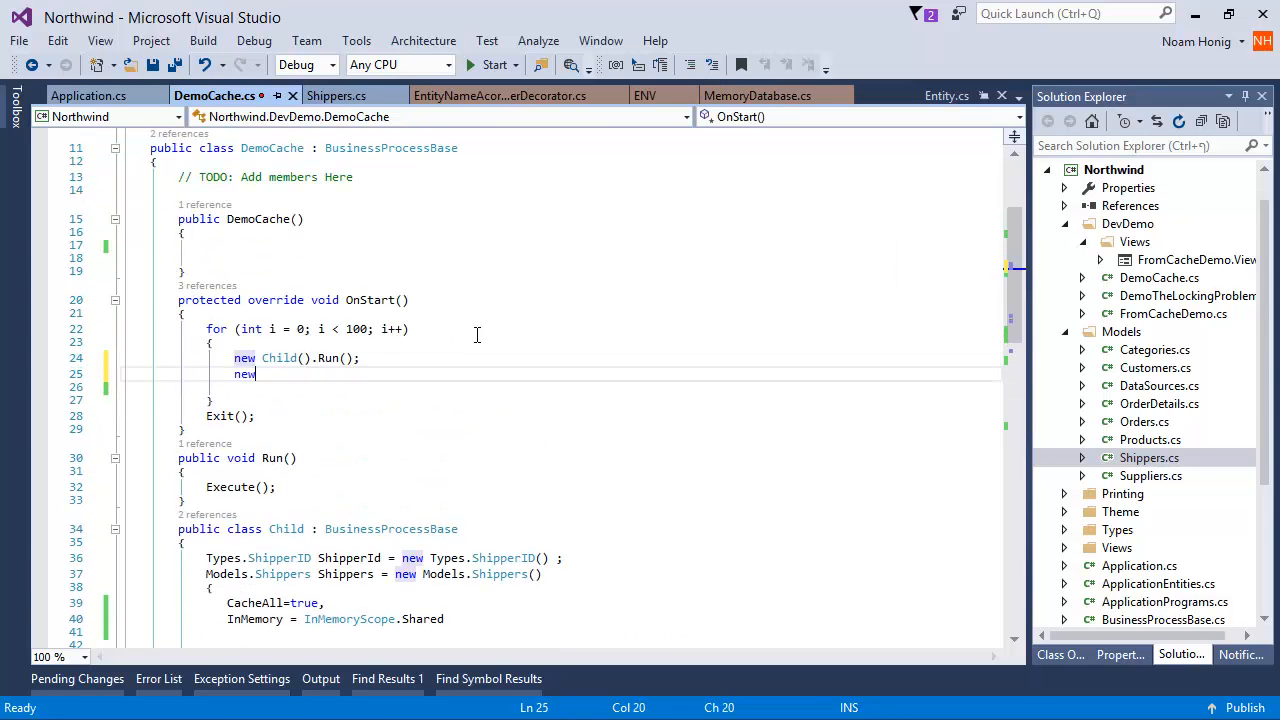
{"action": "type", "text": "Models.s"}
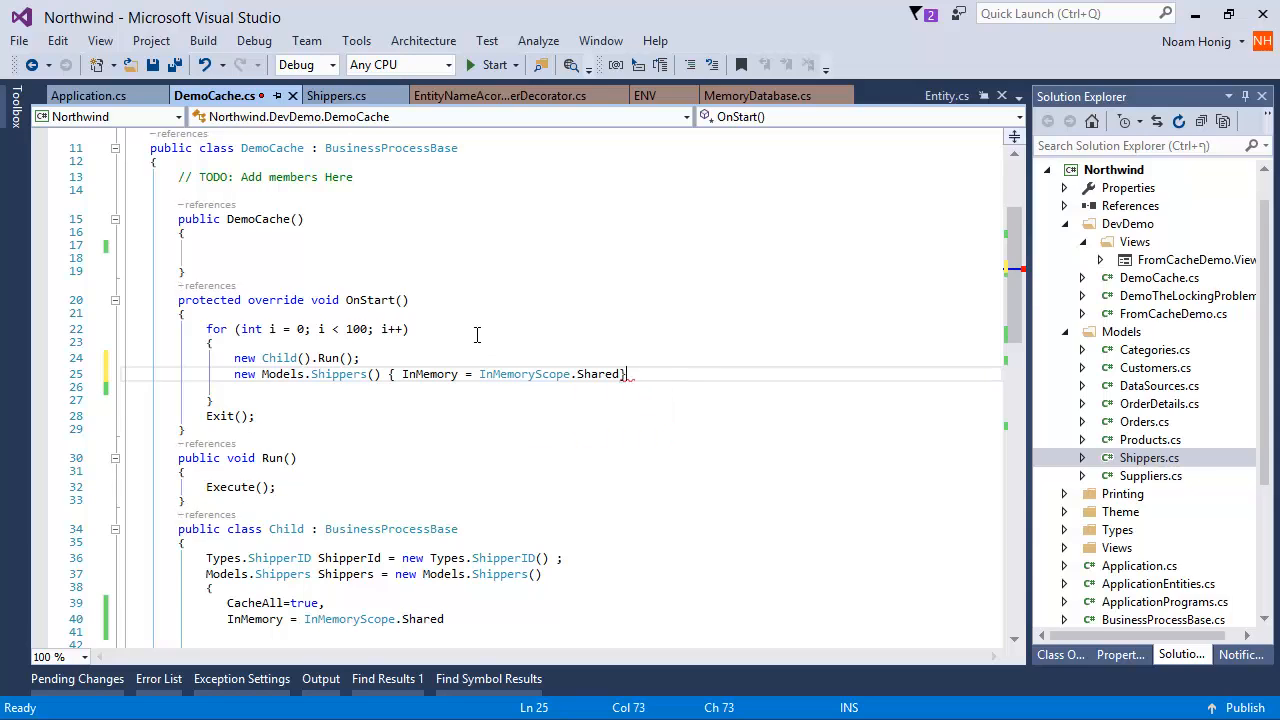
{"action": "type", "text": ".ClearInMemoryData()"}
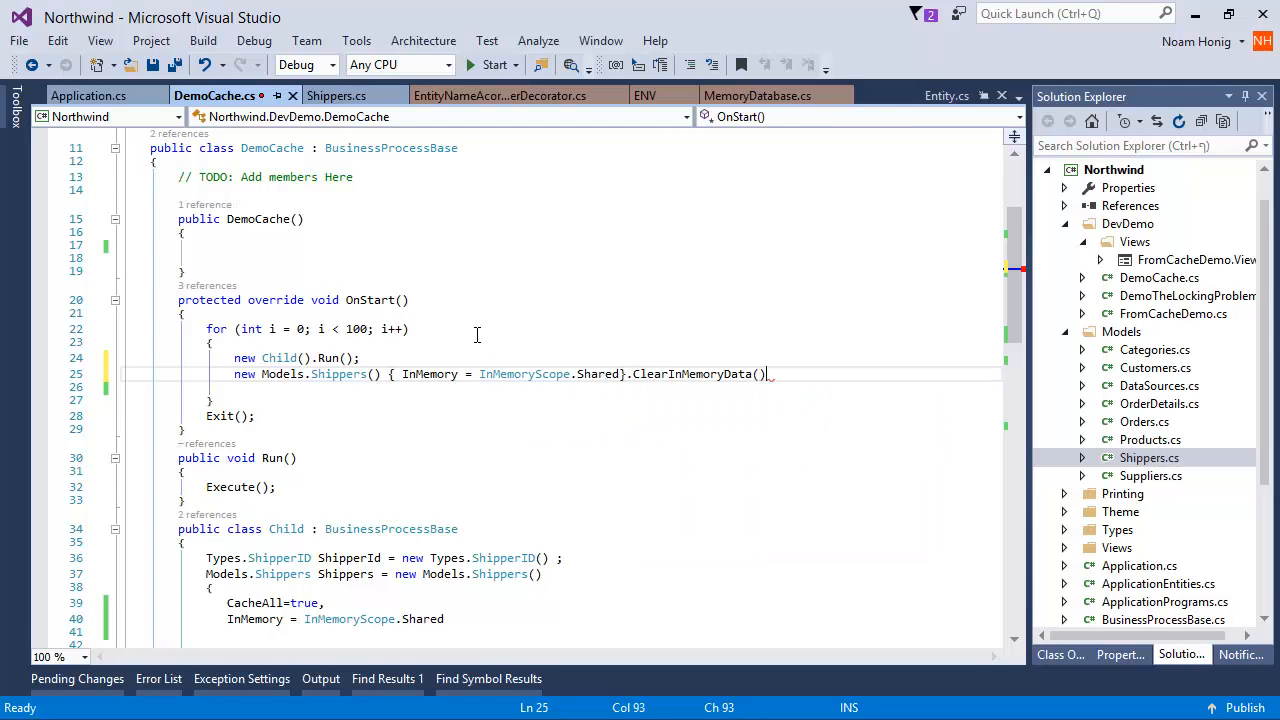
{"action": "type", "text": ";"}
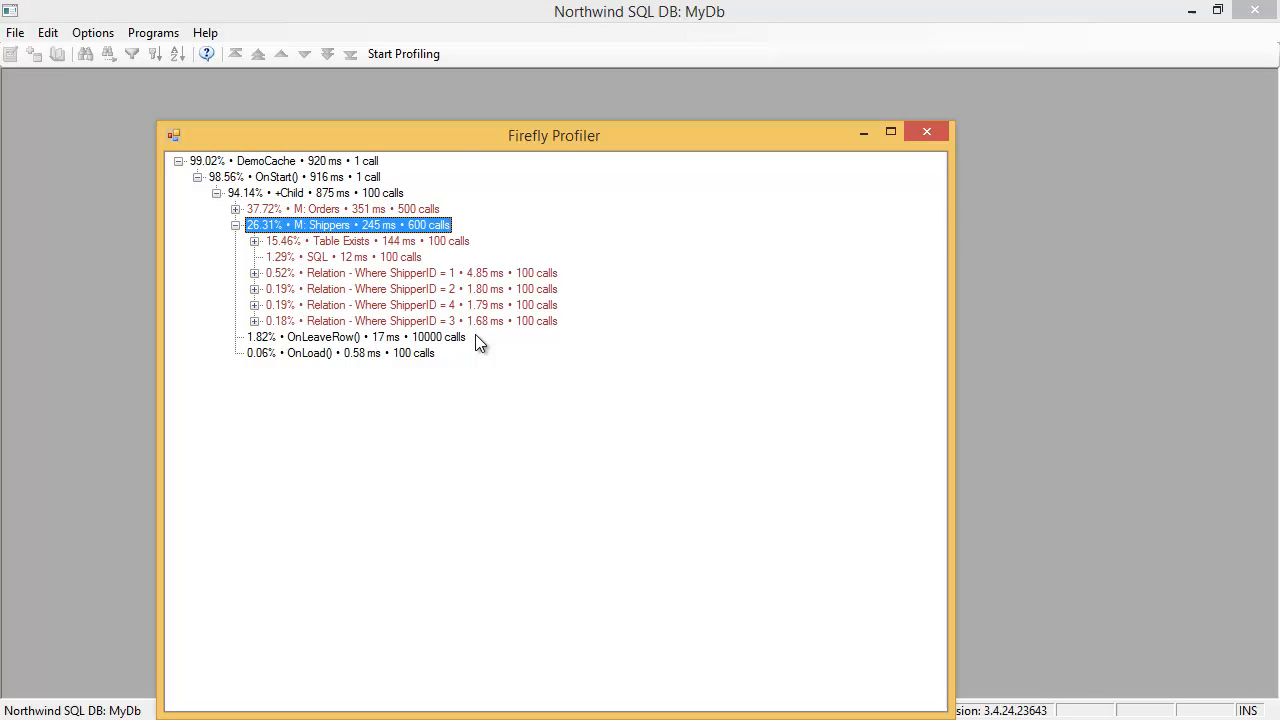
Select the SQL call under Shippers showing 12 ms over 100 calls.
{"action": "left_click", "coordinate": [318, 257]}
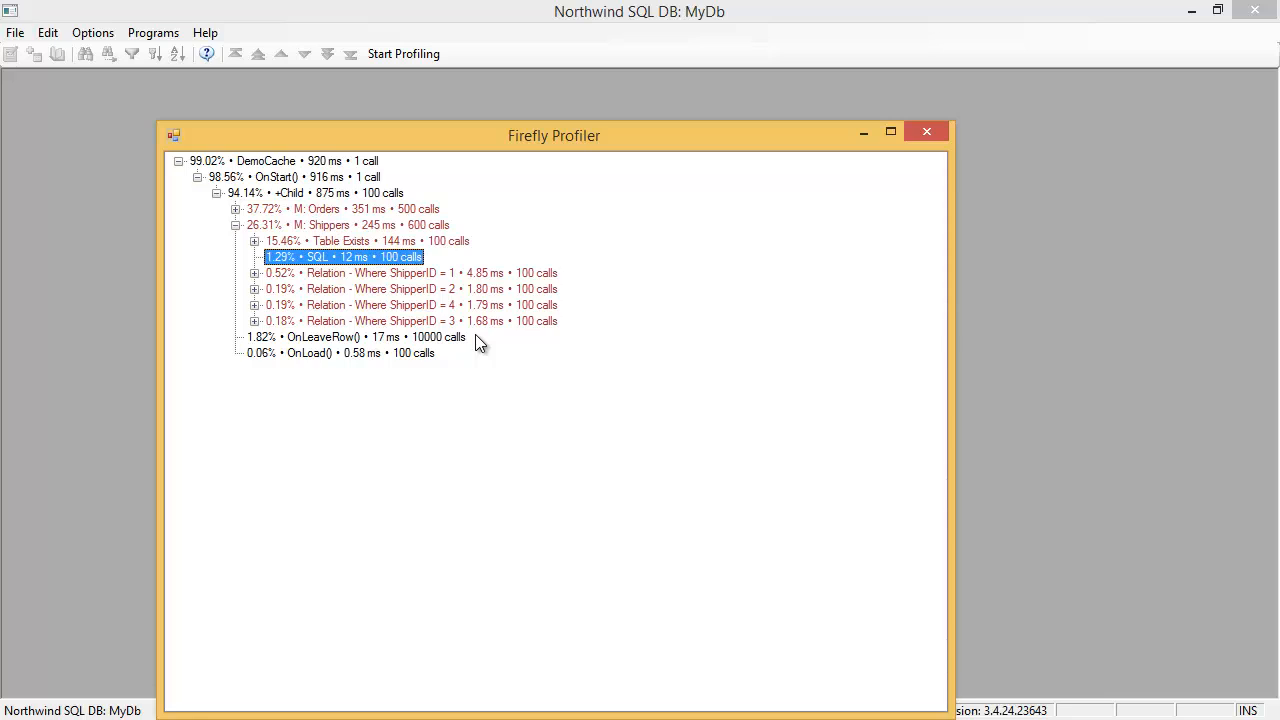